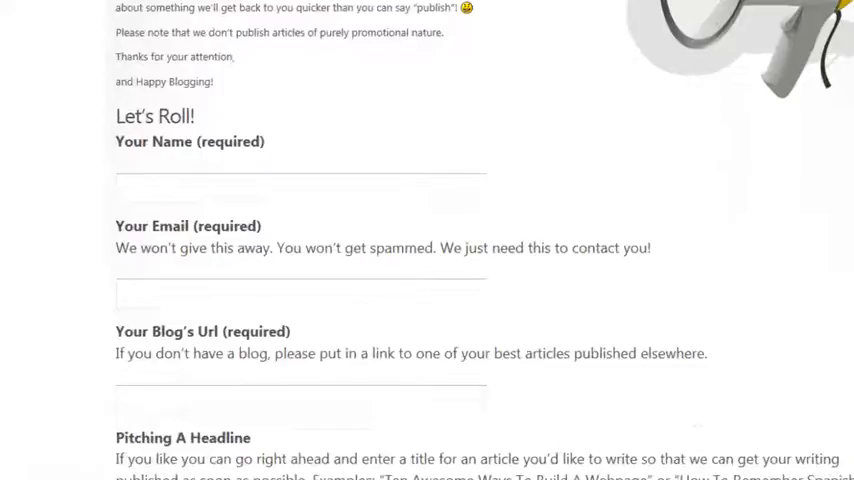
Step: Browse the 'Guest Bloggers Wanted' results and go to the Independent Music Advice guest bloggers page
{"action": "scroll", "scroll_direction": "down", "scroll_amount": 3}
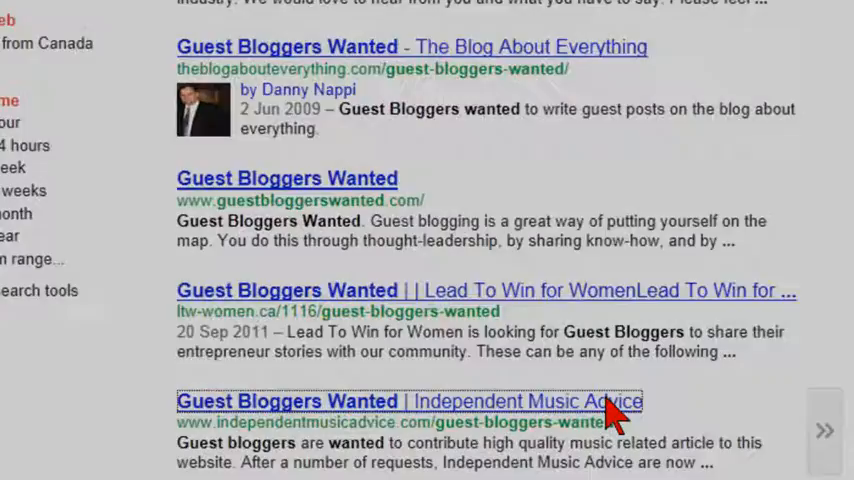
{"action": "left_click", "coordinate": [408, 400]}
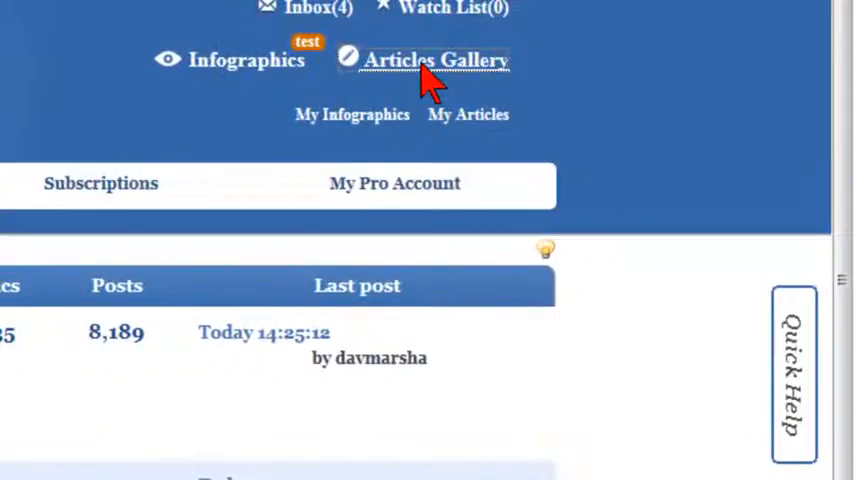
Step: Search the Articles Gallery for 'social media' and browse down to Singing the Twitter Blues
{"action": "left_click", "coordinate": [436, 60]}
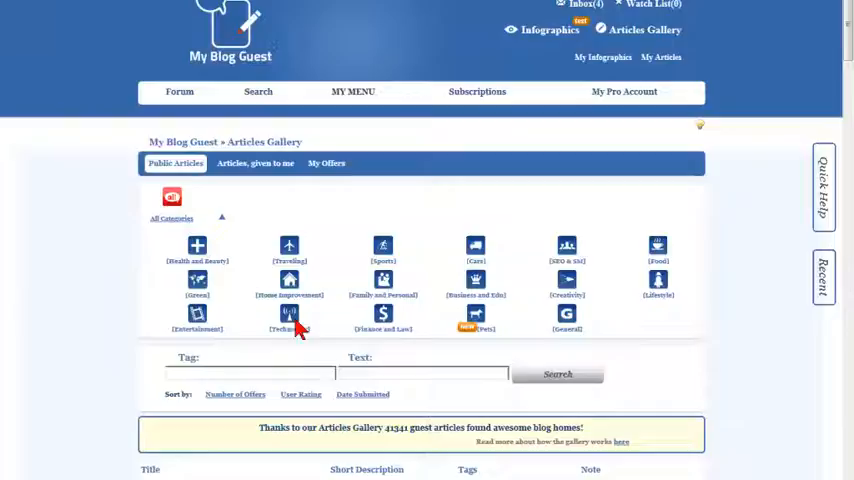
{"action": "type", "text": "social media"}
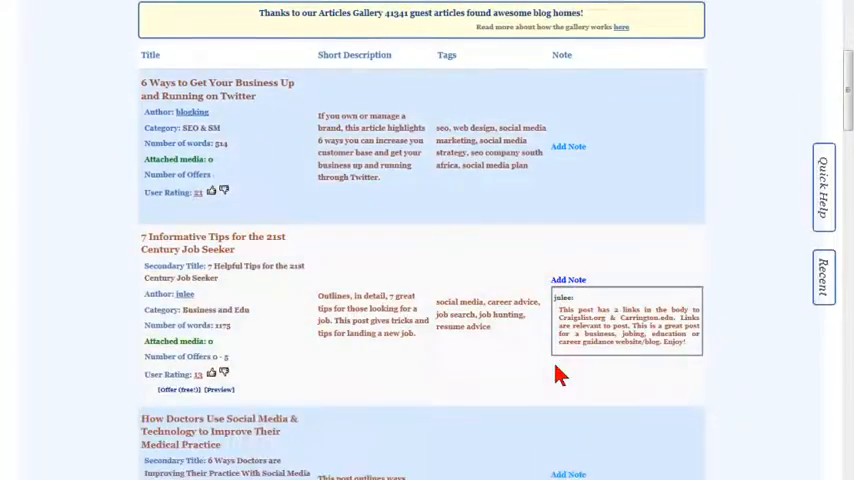
{"action": "scroll", "scroll_direction": "down", "scroll_amount": 3}
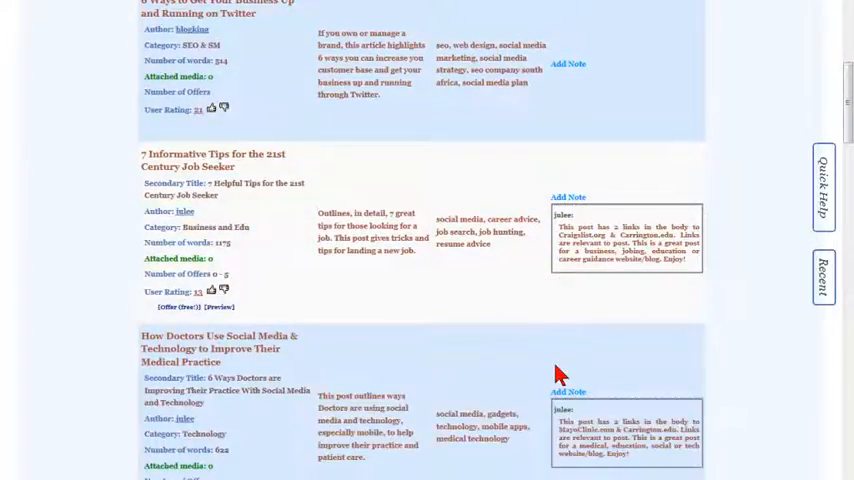
{"action": "scroll", "scroll_direction": "down", "scroll_amount": 3}
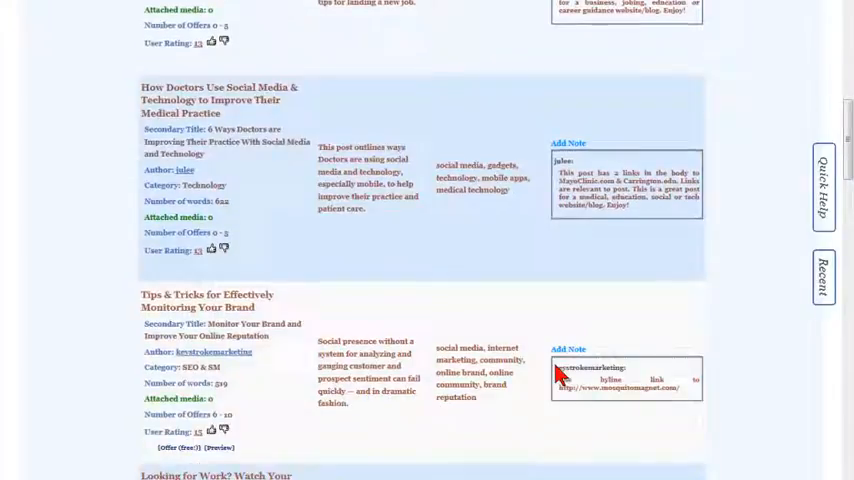
{"action": "scroll", "scroll_direction": "down", "scroll_amount": 3}
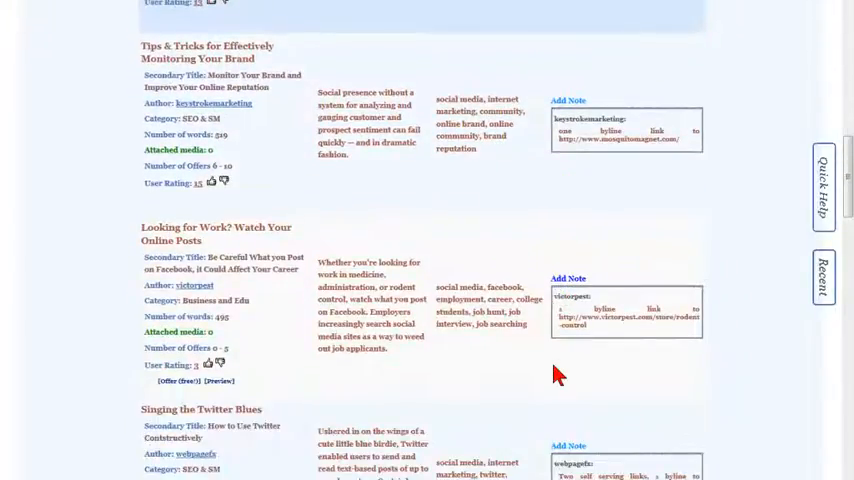
{"action": "scroll", "scroll_direction": "down", "scroll_amount": 3}
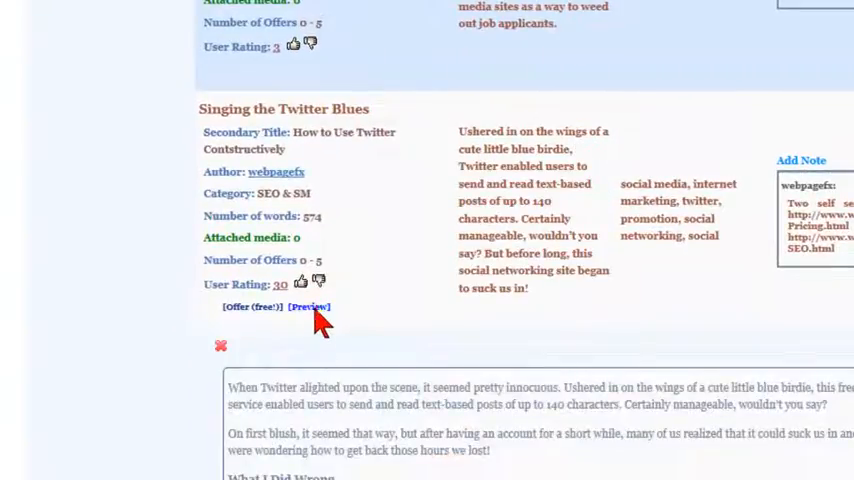
{"action": "scroll", "scroll_direction": "down", "scroll_amount": 3}
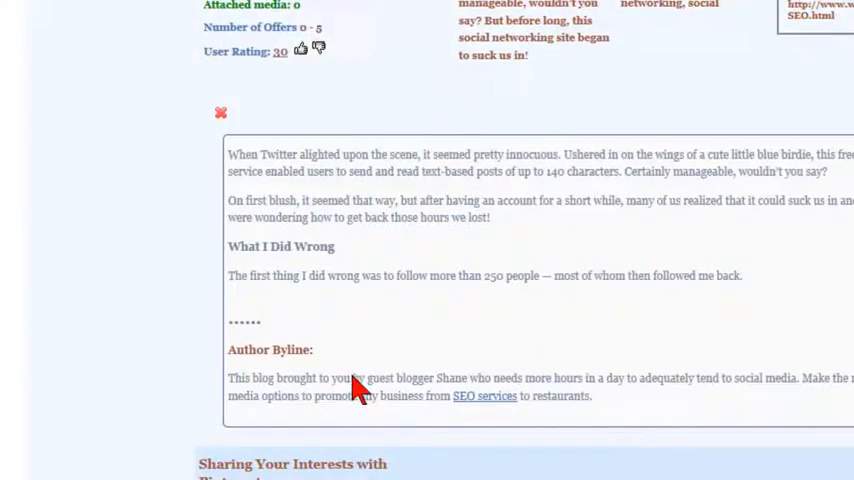
{"action": "scroll", "scroll_direction": "down", "scroll_amount": 3}
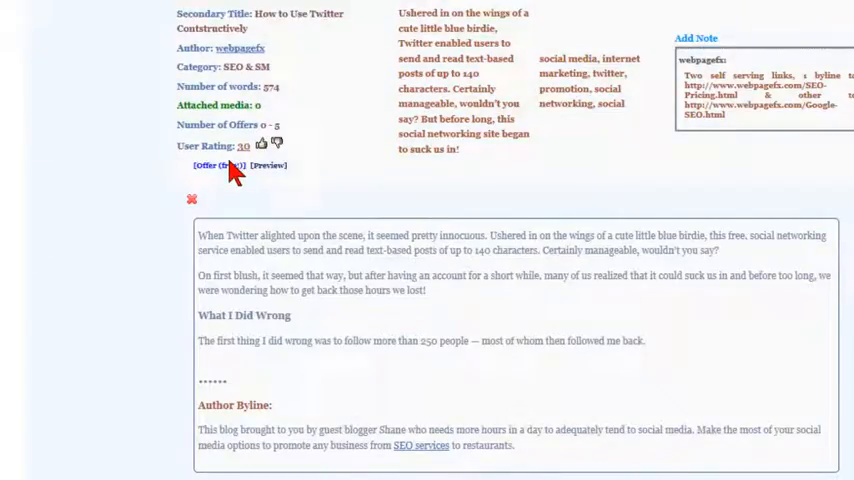
Step: Offer on the Twitter article with the message 'I would publish next week' and confirm it was sent
{"action": "left_click", "coordinate": [210, 164]}
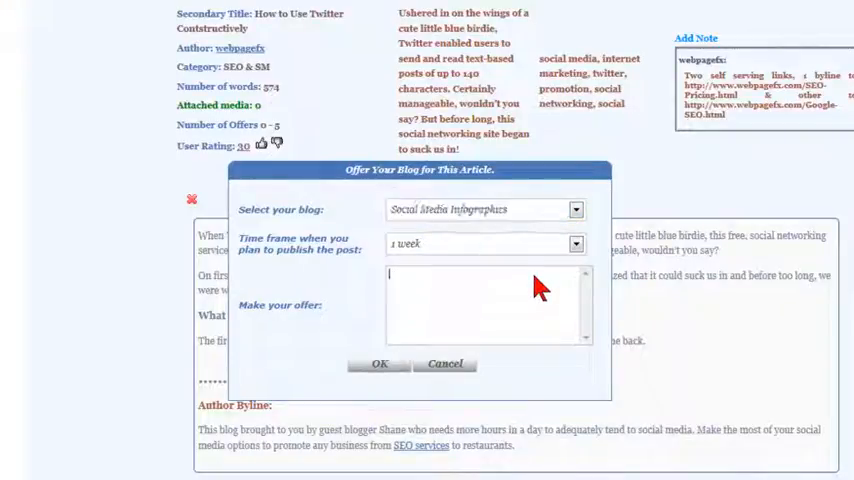
{"action": "type", "text": "I would like to"}
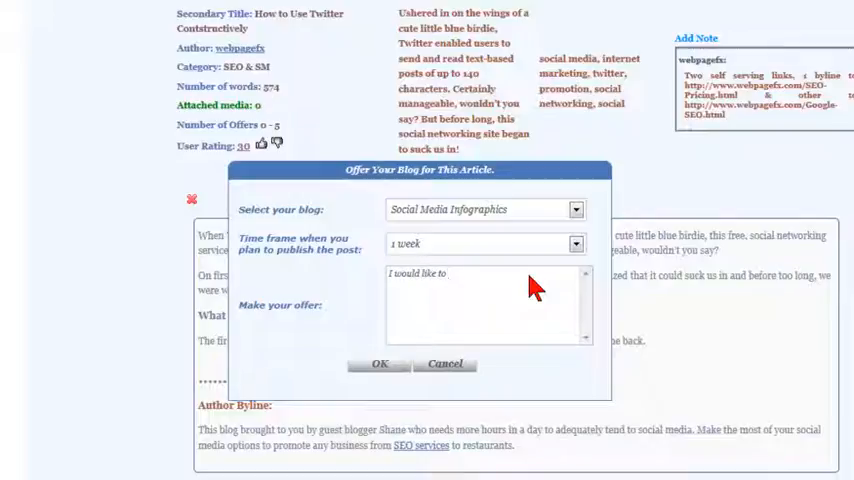
{"action": "type", "text": "pub"}
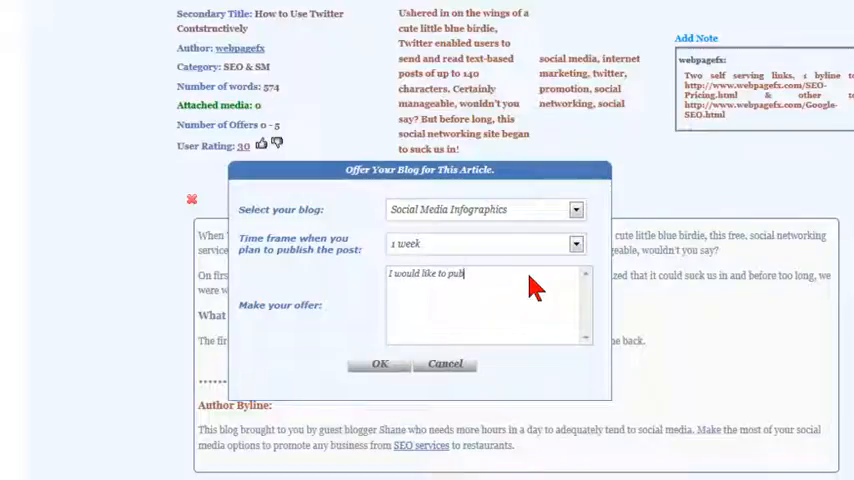
{"action": "type", "text": "lish next week"}
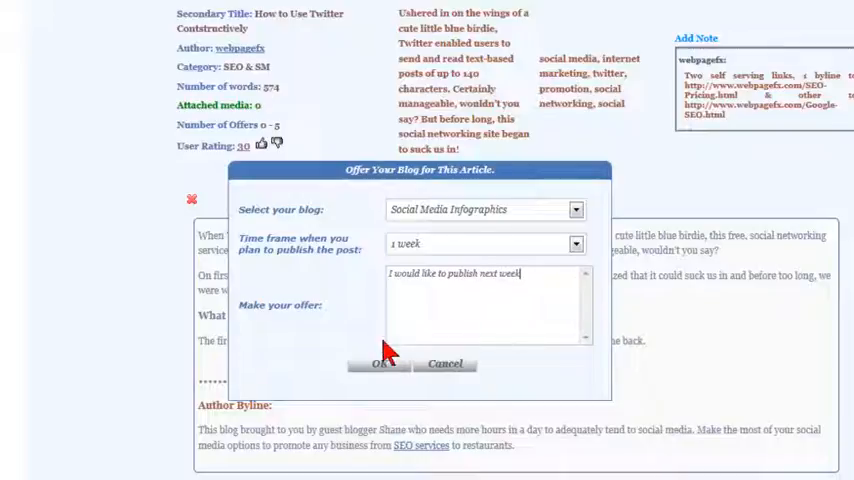
{"action": "left_click", "coordinate": [380, 364]}
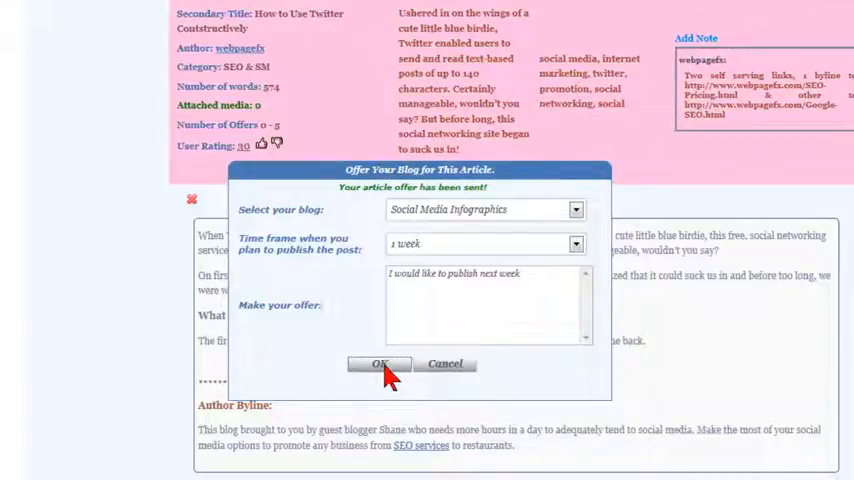
{"action": "left_click", "coordinate": [378, 364]}
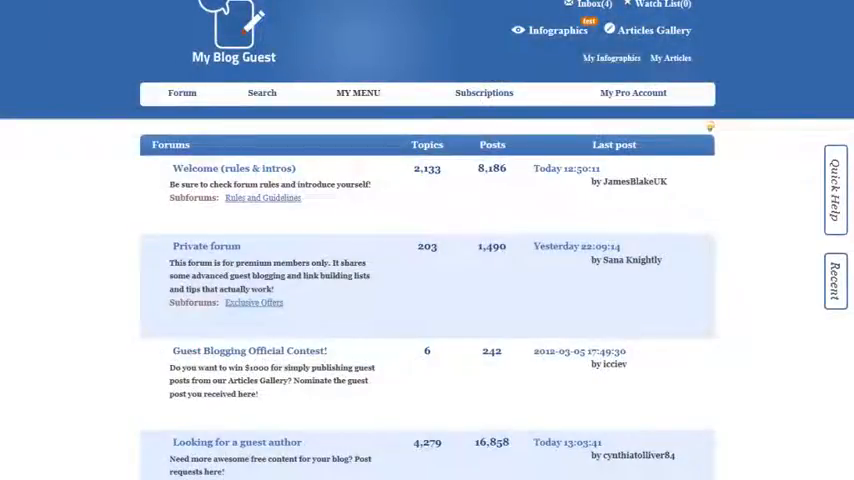
Step: Scroll through the article's details form showing its title, description, category and tags
{"action": "scroll", "scroll_direction": "down", "scroll_amount": 3}
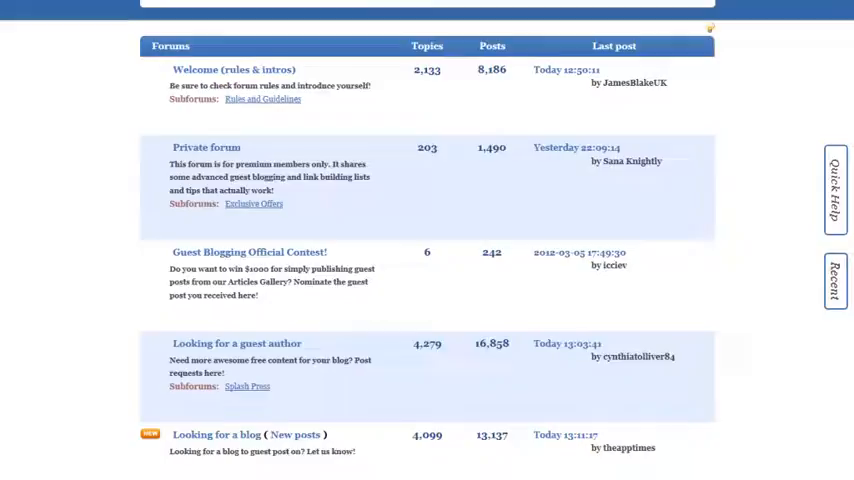
{"action": "scroll", "scroll_direction": "down", "scroll_amount": 3}
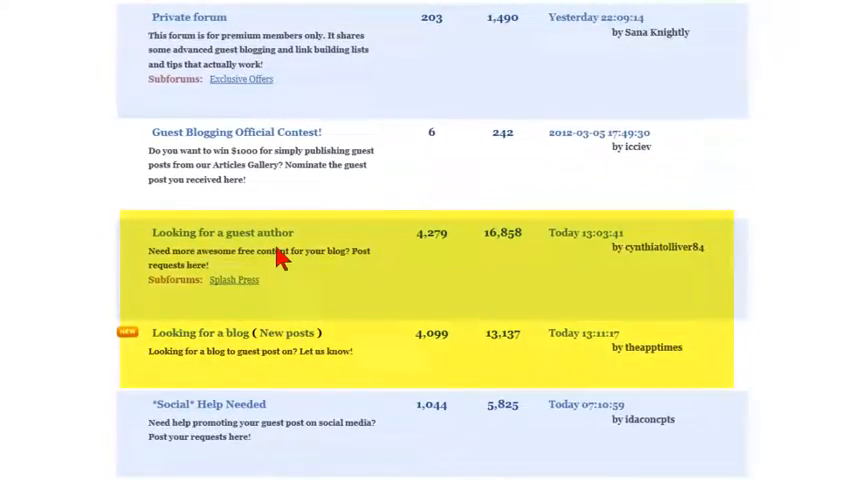
{"action": "mouse_move", "coordinate": [196, 348]}
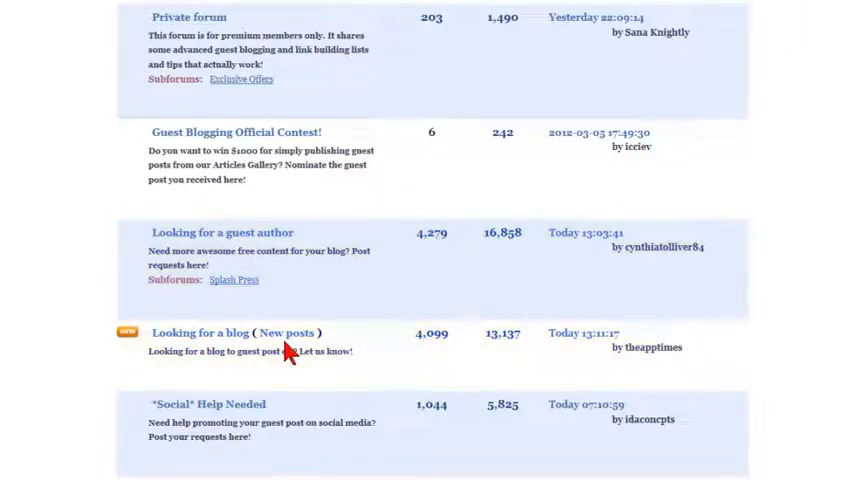
{"action": "mouse_move", "coordinate": [224, 352]}
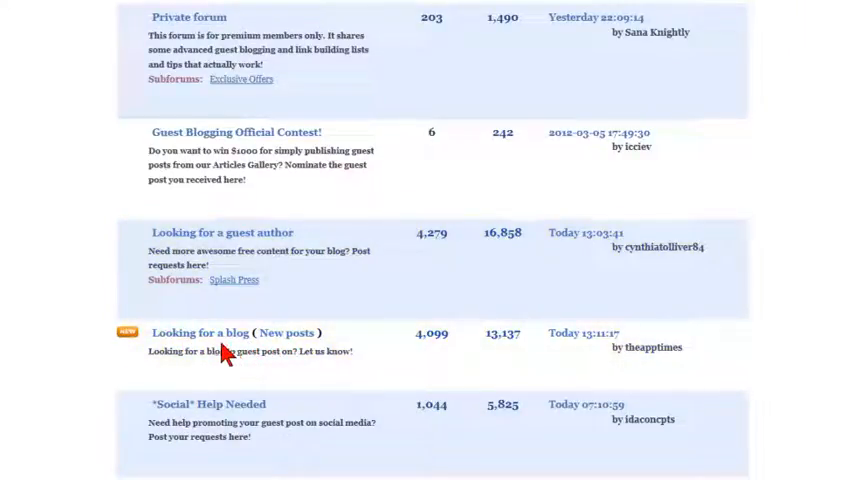
{"action": "scroll", "scroll_direction": "down", "scroll_amount": 3}
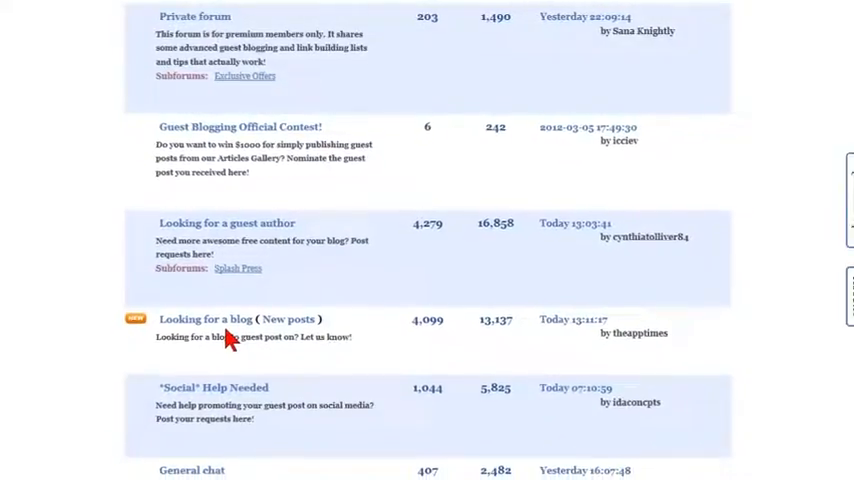
{"action": "scroll", "scroll_direction": "down", "scroll_amount": 3}
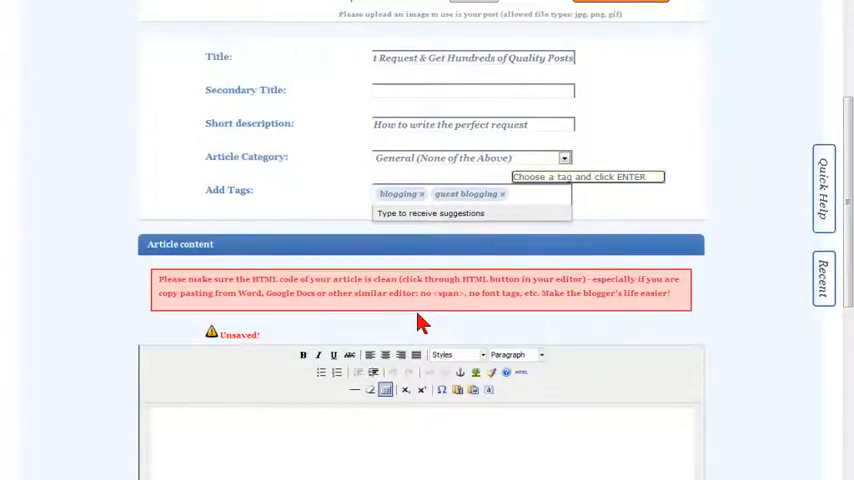
Step: Move past the article content and author byline and publish the article to the gallery
{"action": "scroll", "scroll_direction": "down", "scroll_amount": 3}
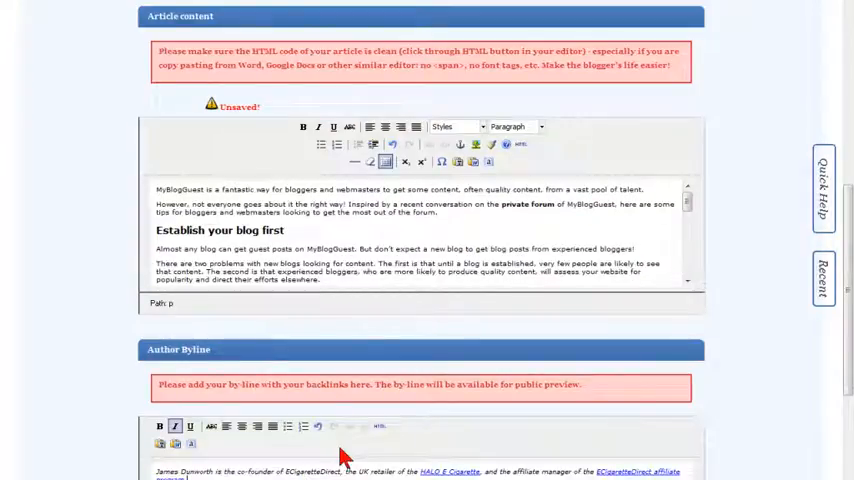
{"action": "scroll", "scroll_direction": "down", "scroll_amount": 3}
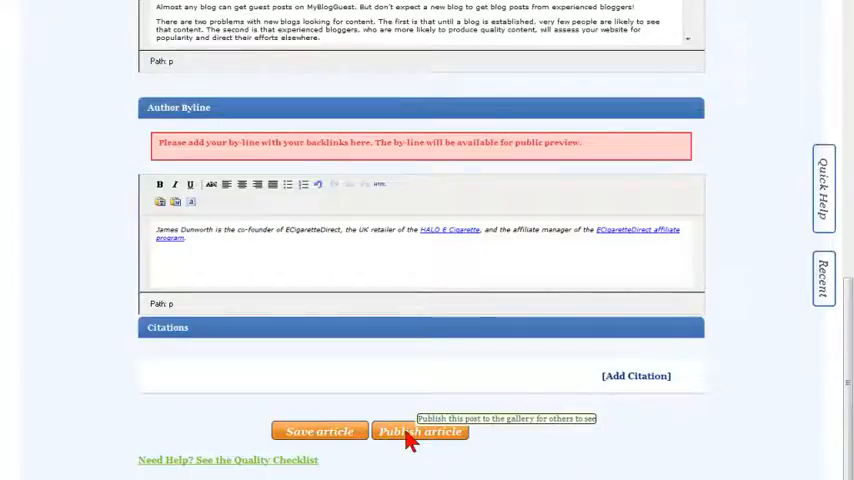
{"action": "left_click", "coordinate": [420, 432]}
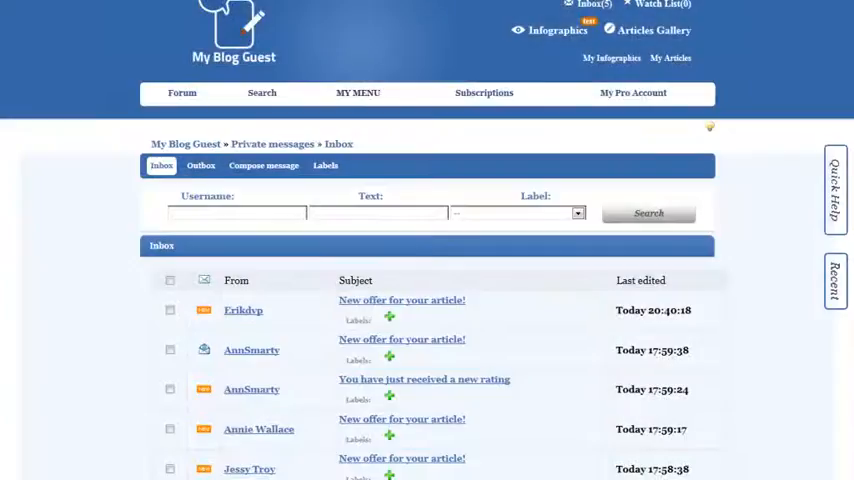
Step: Read a 'New offer for your article!' message and list the bloggers' offers on the article
{"action": "scroll", "scroll_direction": "up", "scroll_amount": 3}
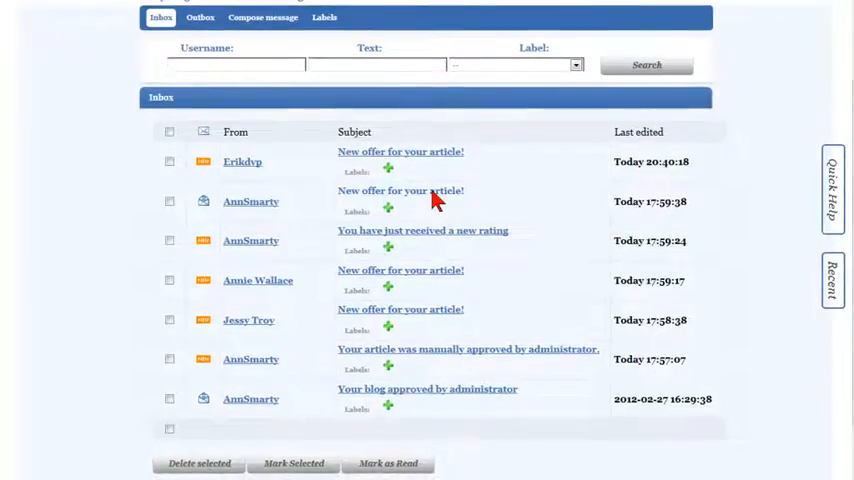
{"action": "left_click", "coordinate": [400, 192]}
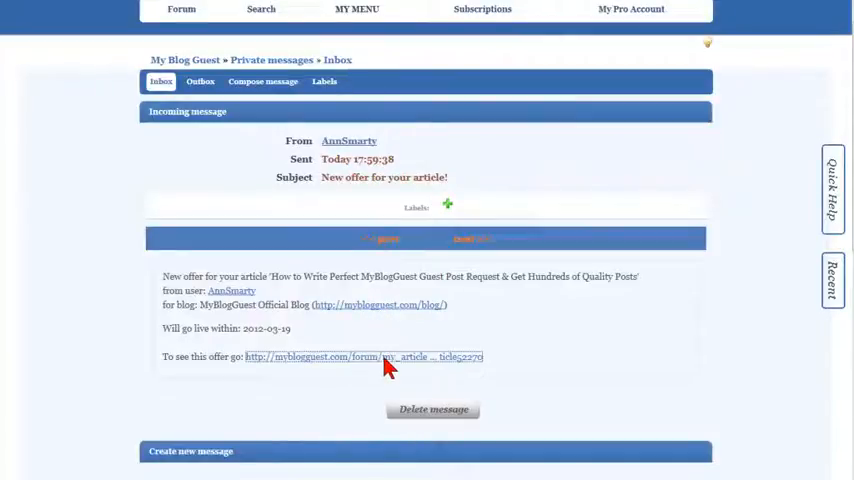
{"action": "left_click", "coordinate": [362, 356]}
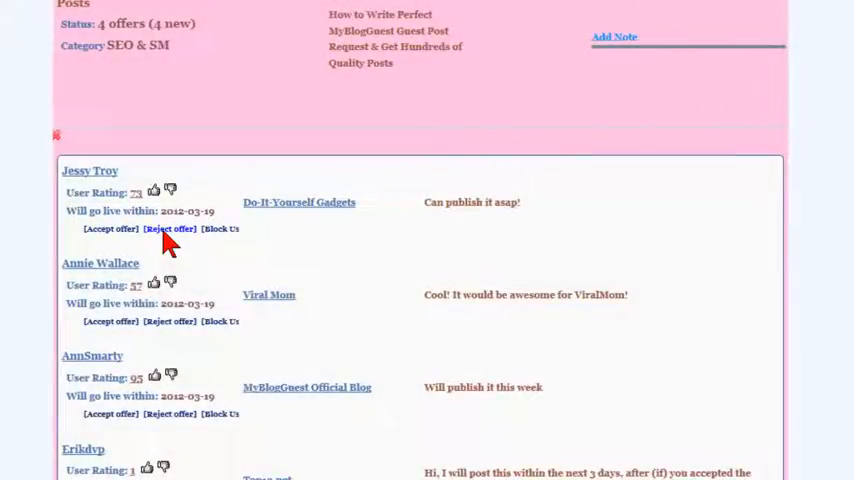
{"action": "scroll", "scroll_direction": "down", "scroll_amount": 3}
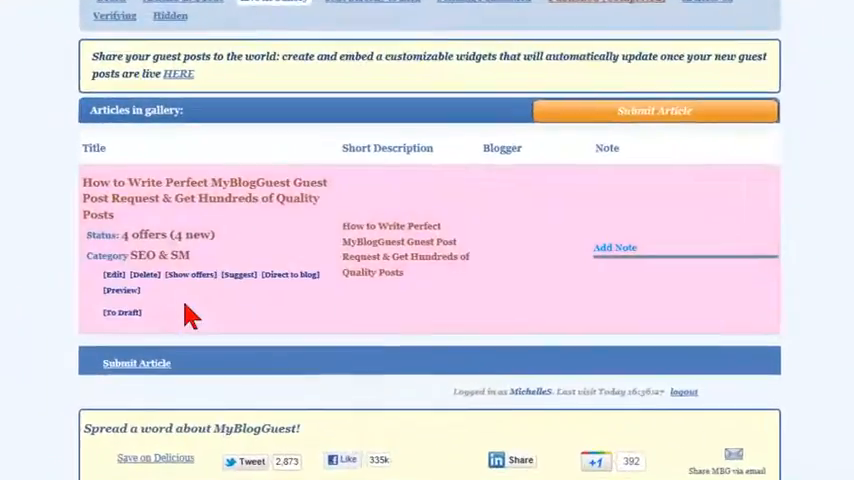
{"action": "left_click", "coordinate": [176, 280]}
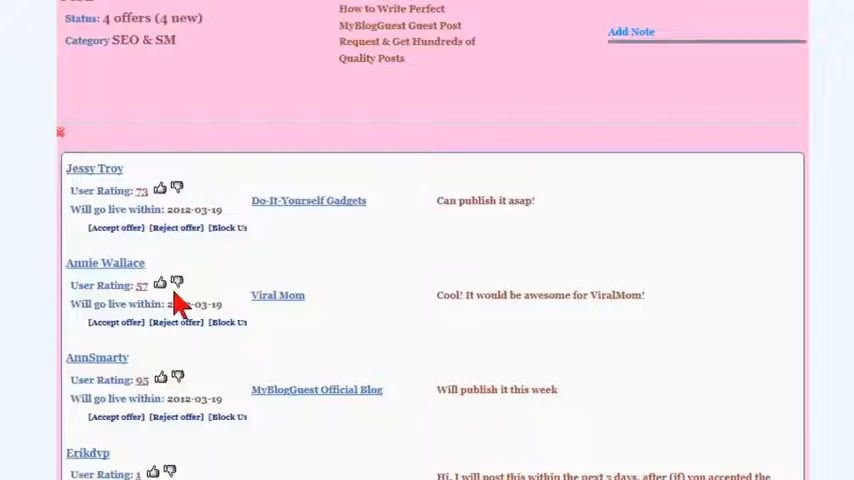
{"action": "mouse_move", "coordinate": [838, 330]}
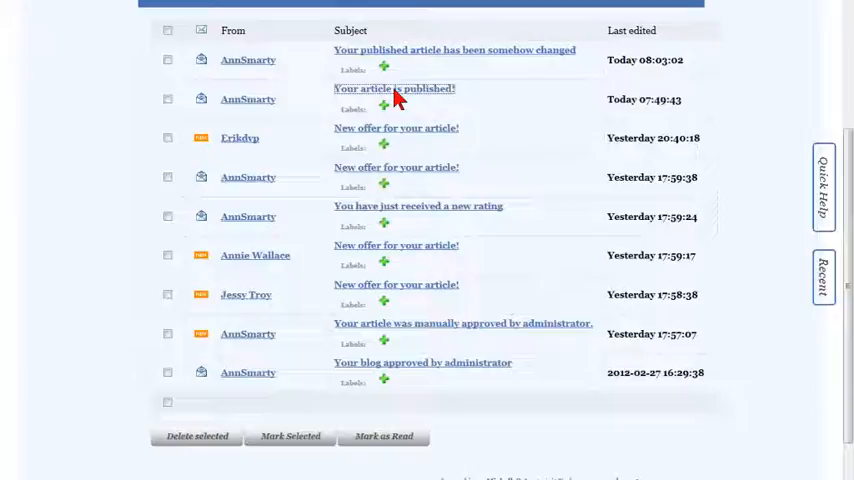
Step: Read the 'Your article is published!' notice and follow its Article URL to the live post
{"action": "left_click", "coordinate": [392, 88]}
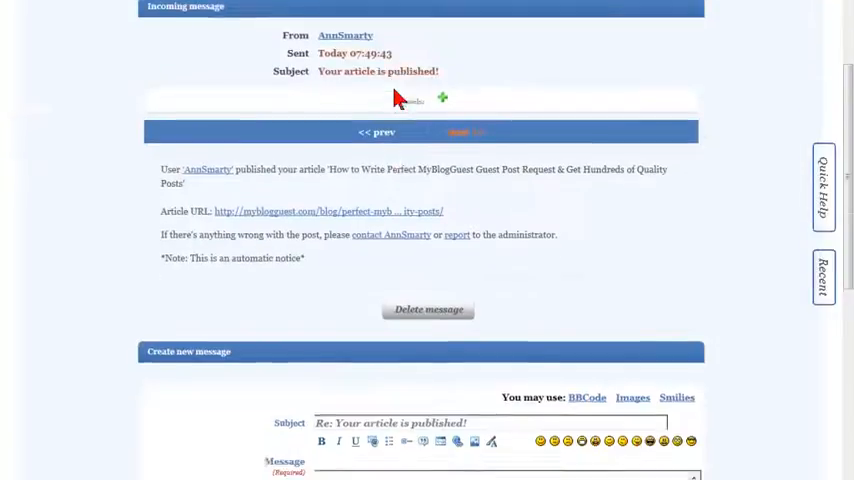
{"action": "scroll", "scroll_direction": "down", "scroll_amount": 3}
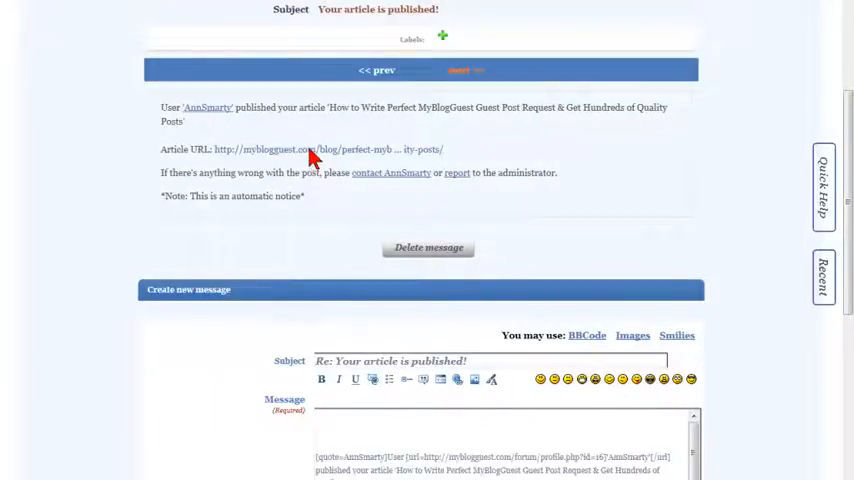
{"action": "left_click", "coordinate": [304, 148]}
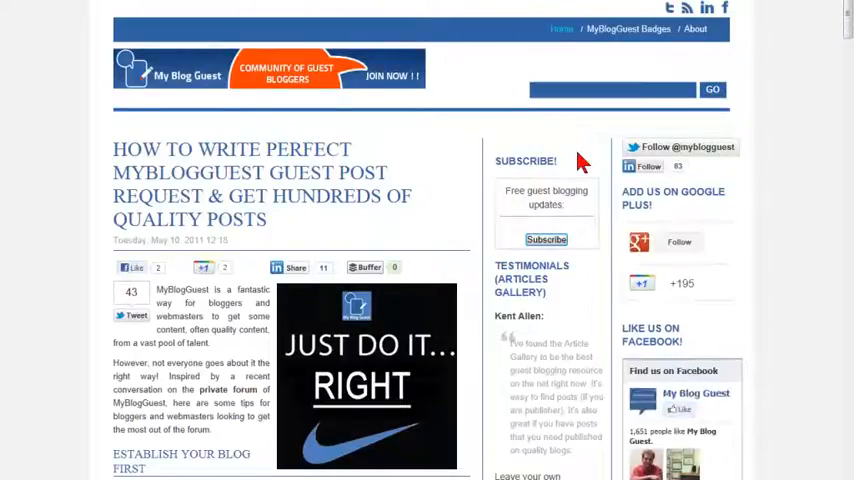
{"action": "scroll", "scroll_direction": "down", "scroll_amount": 3}
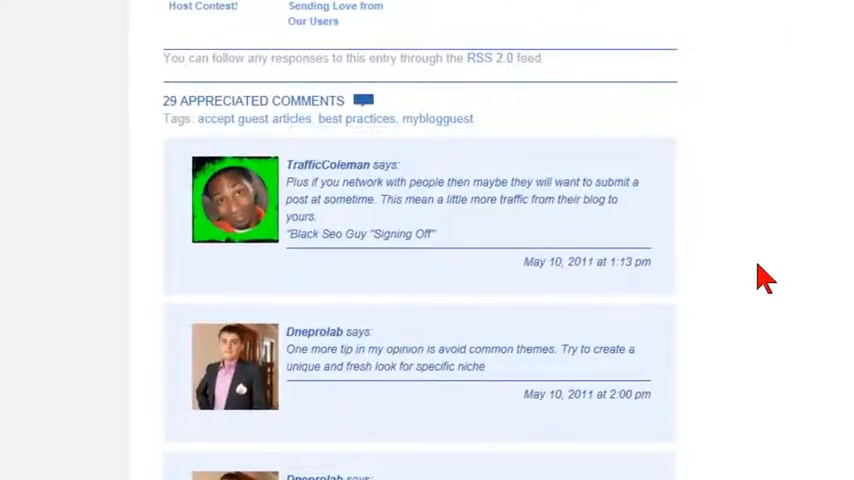
{"action": "scroll", "scroll_direction": "down", "scroll_amount": 3}
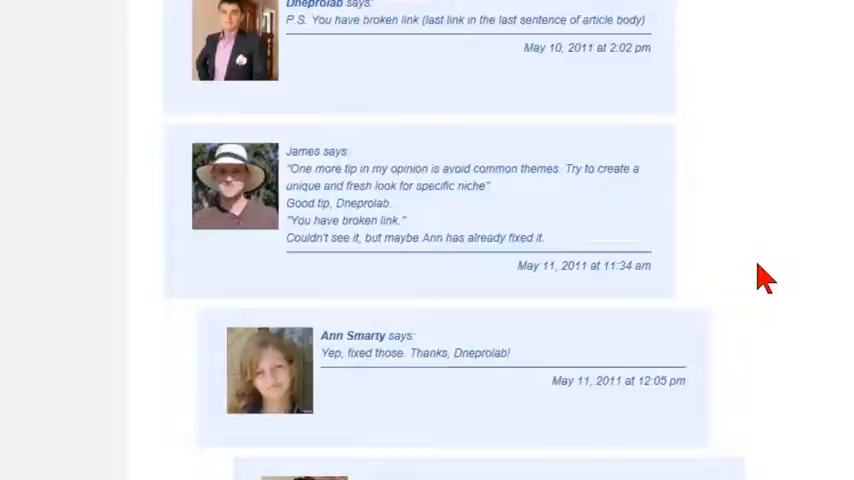
{"action": "scroll", "scroll_direction": "up", "scroll_amount": 3}
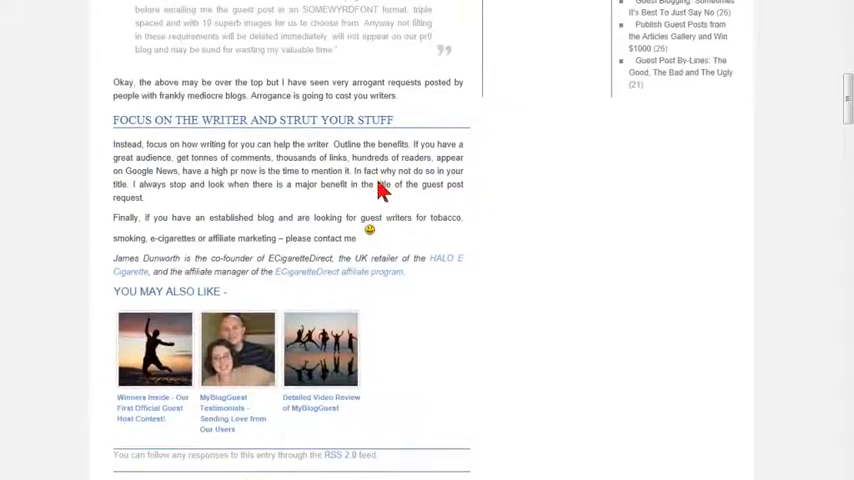
{"action": "scroll", "scroll_direction": "up", "scroll_amount": 3}
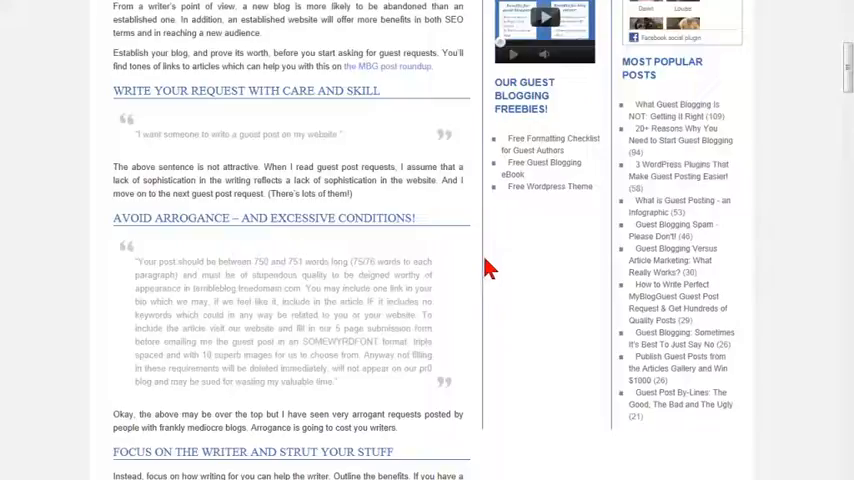
{"action": "scroll", "scroll_direction": "up", "scroll_amount": 3}
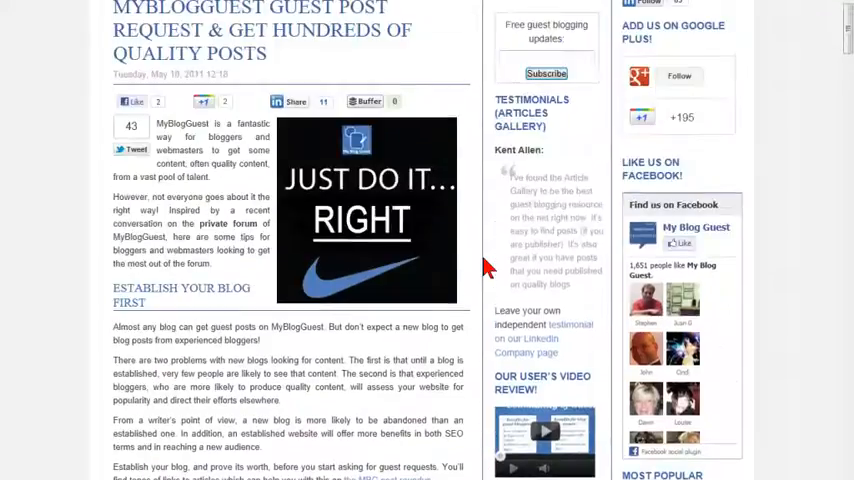
{"action": "scroll", "scroll_direction": "up", "scroll_amount": 3}
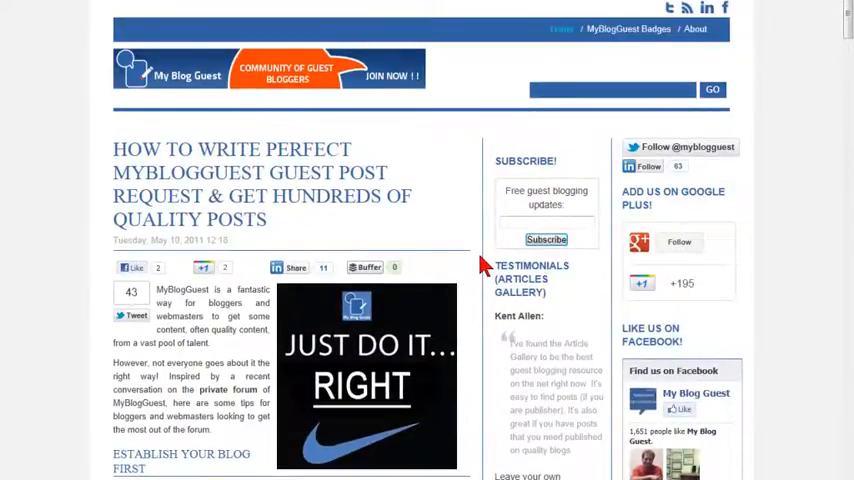